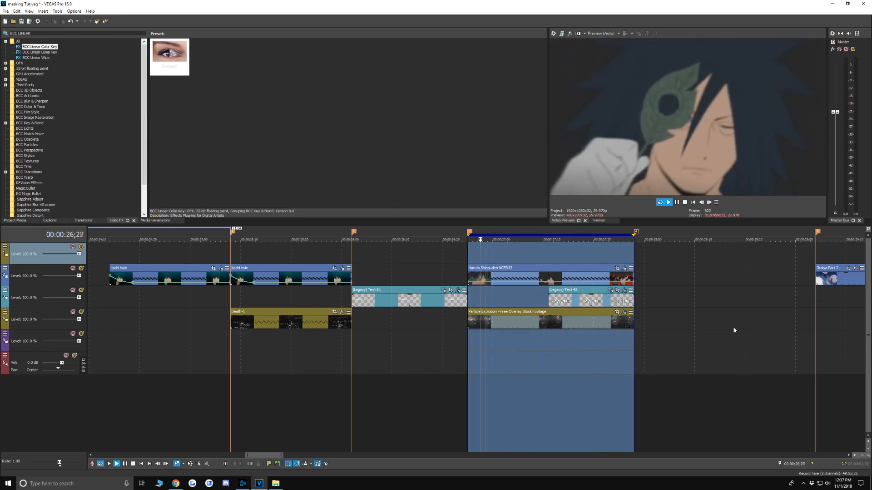
Set the loop region over the first Itachi clip on the top video track.
{"action": "left_click", "coordinate": [107, 463]}
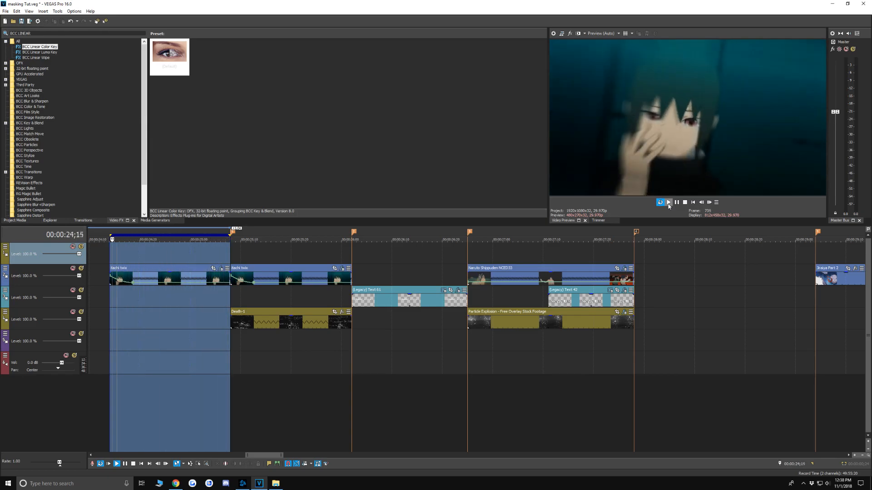
Add a second BCC Linear Color Key to the first anime clip's effect chain.
{"action": "left_click", "coordinate": [668, 202]}
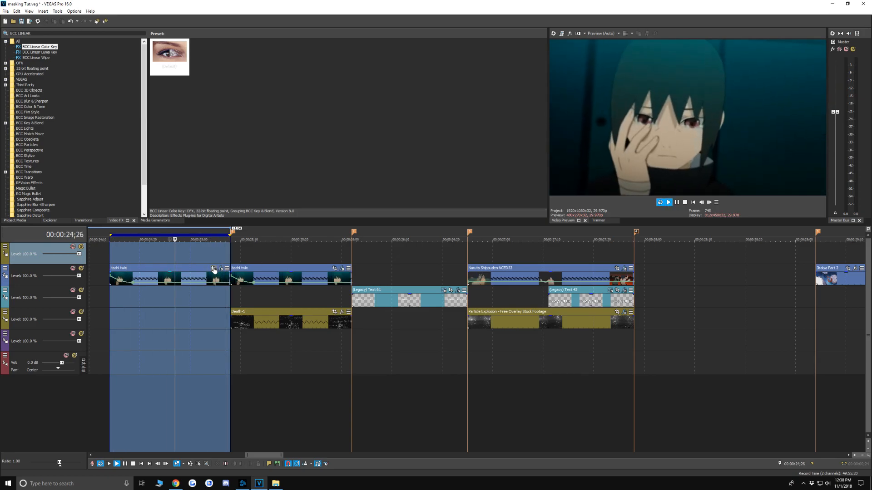
{"action": "left_click", "coordinate": [212, 269]}
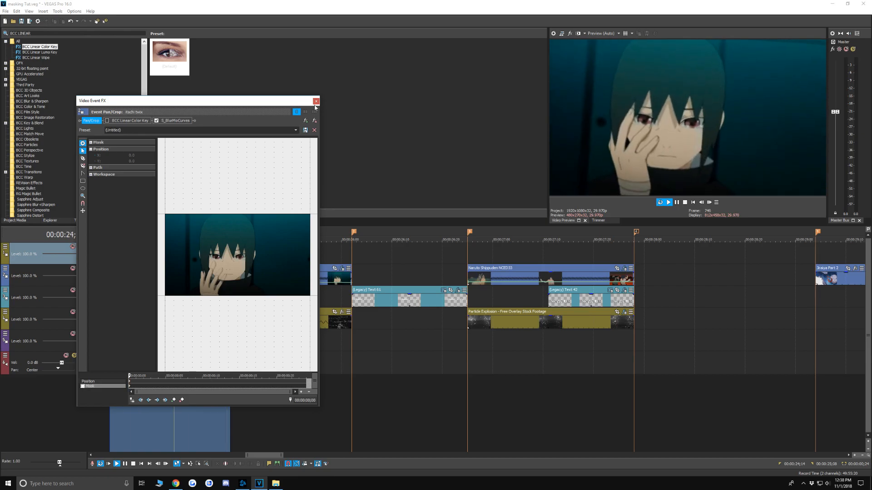
{"action": "left_click", "coordinate": [315, 101]}
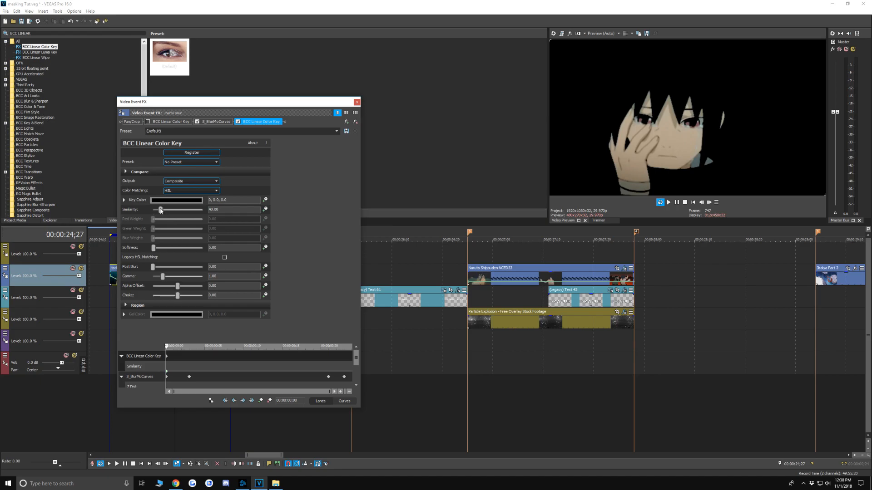
Zero the new key's similarity and sample a dark teal key color from the preview.
{"action": "left_click_drag", "start_coordinate": [162, 209], "coordinate": [153, 209]}
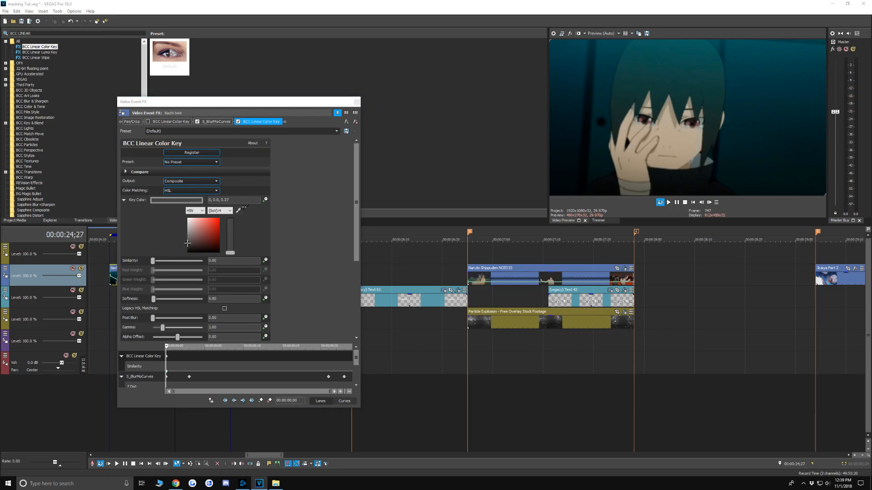
{"action": "left_click", "coordinate": [198, 239]}
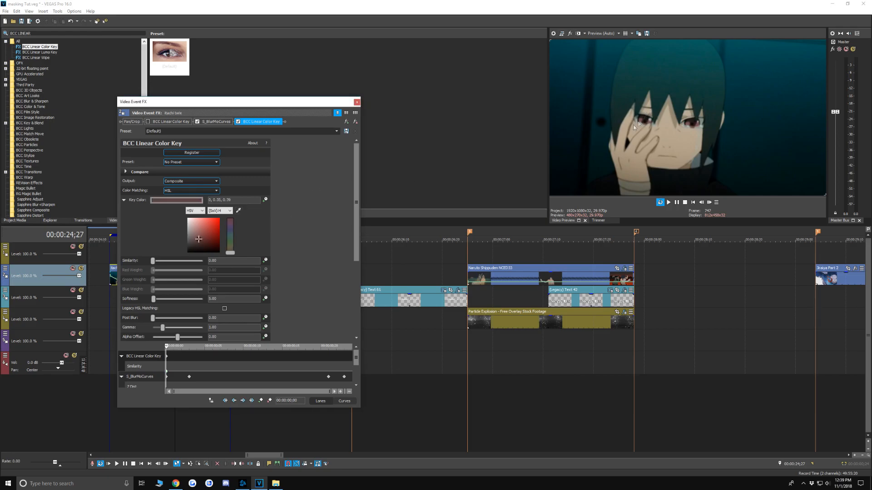
{"action": "left_click_drag", "start_coordinate": [153, 260], "coordinate": [161, 260]}
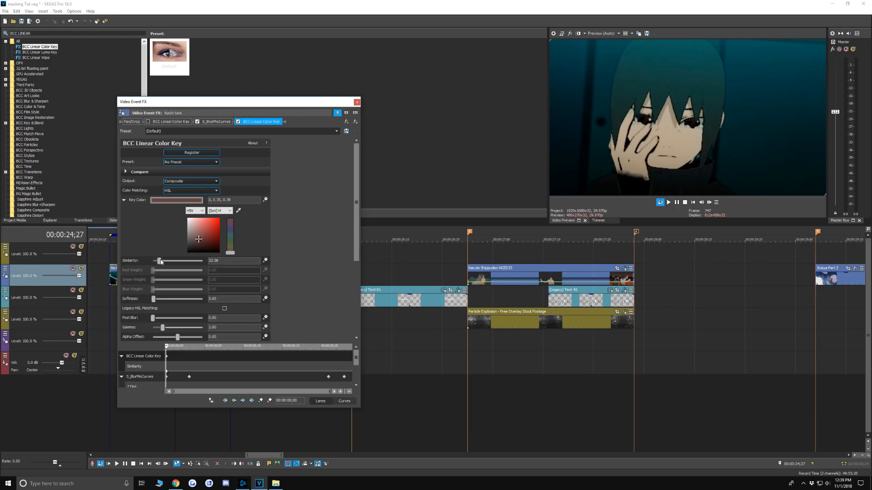
{"action": "left_click_drag", "start_coordinate": [160, 260], "coordinate": [152, 260]}
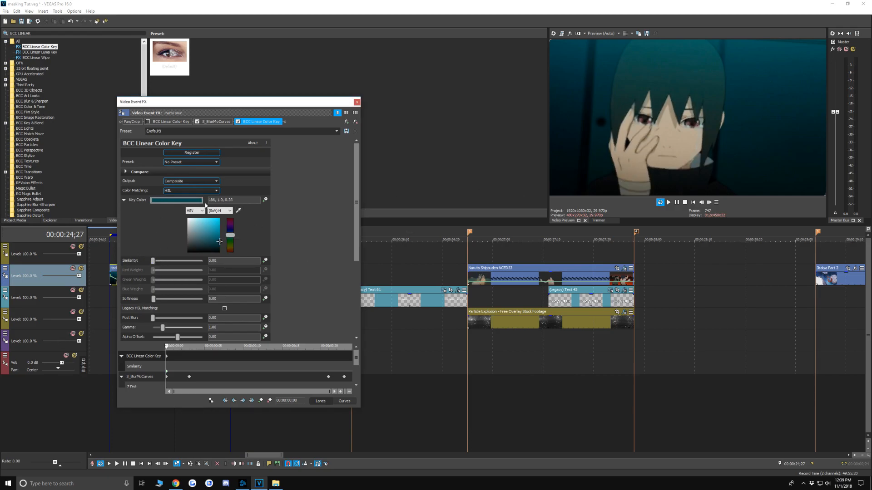
Test similarity against the teal areas, then darken the key color to (180, 1.0, 0.12).
{"action": "left_click_drag", "start_coordinate": [154, 260], "coordinate": [157, 261]}
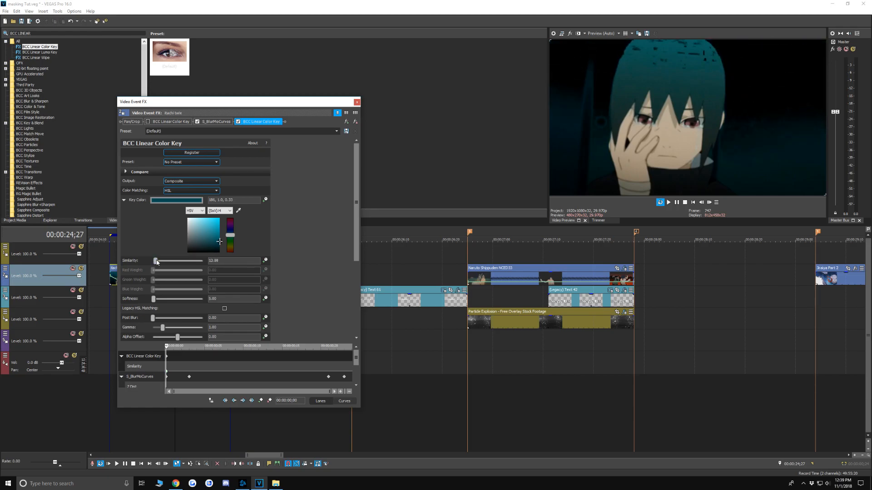
{"action": "left_click_drag", "start_coordinate": [157, 260], "coordinate": [170, 260]}
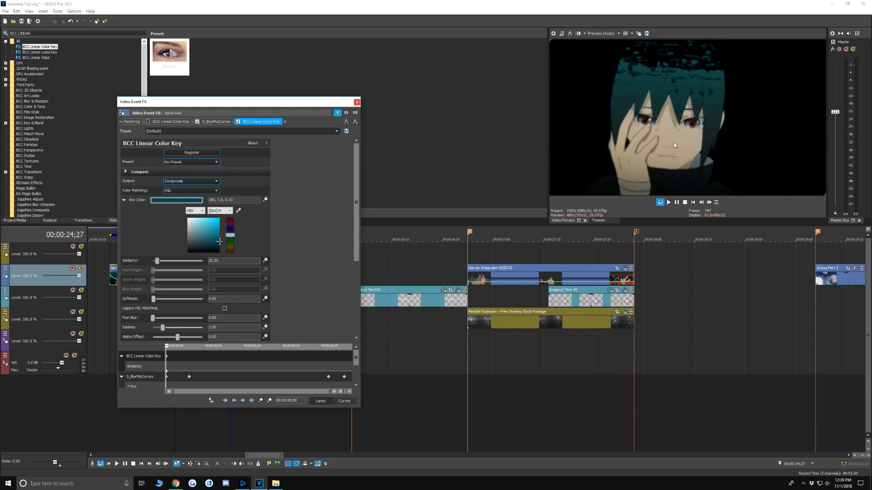
{"action": "left_click_drag", "start_coordinate": [157, 260], "coordinate": [156, 261]}
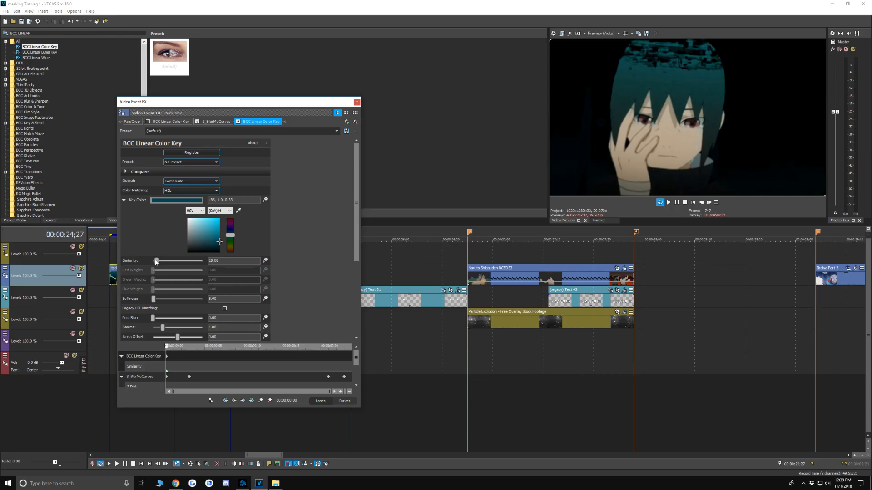
{"action": "left_click_drag", "start_coordinate": [156, 260], "coordinate": [153, 260]}
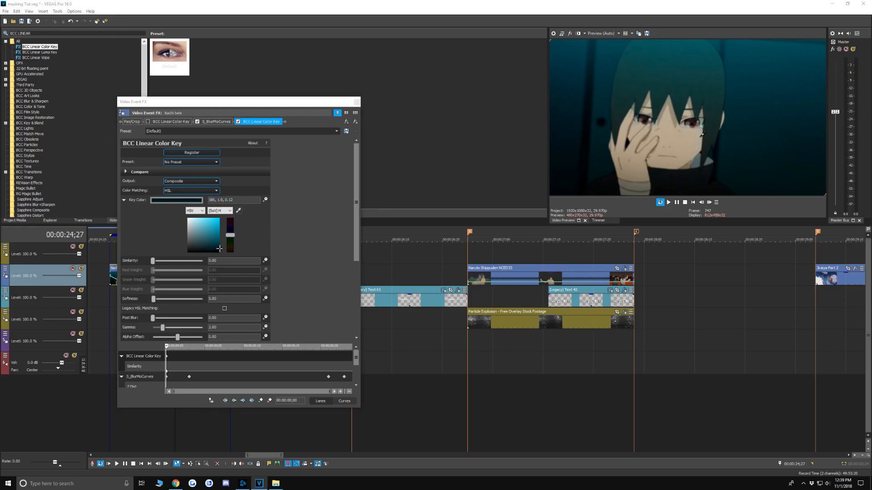
Restore the dark teal key color and settle the similarity around 13.88.
{"action": "left_click", "coordinate": [188, 243]}
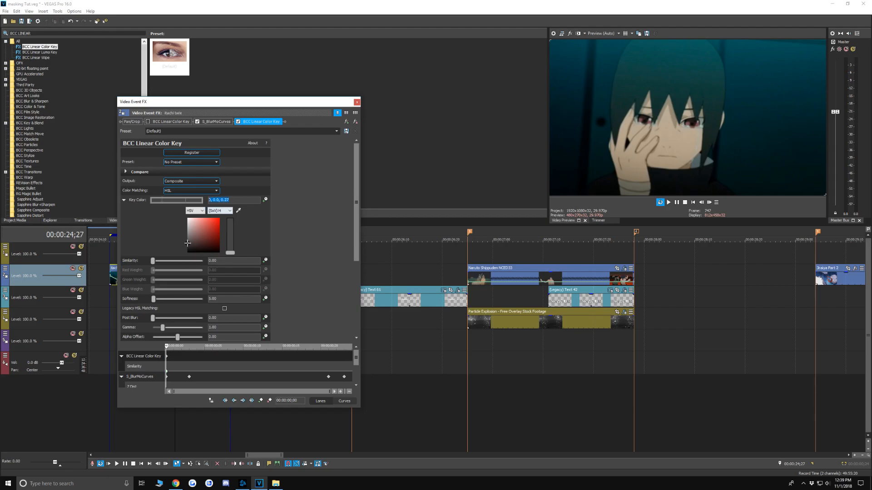
{"action": "left_click", "coordinate": [219, 248]}
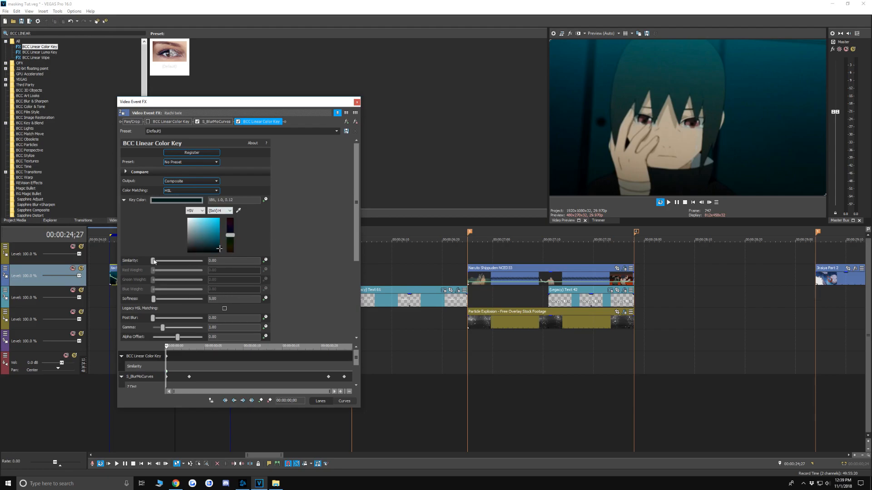
{"action": "left_click_drag", "start_coordinate": [155, 261], "coordinate": [165, 260]}
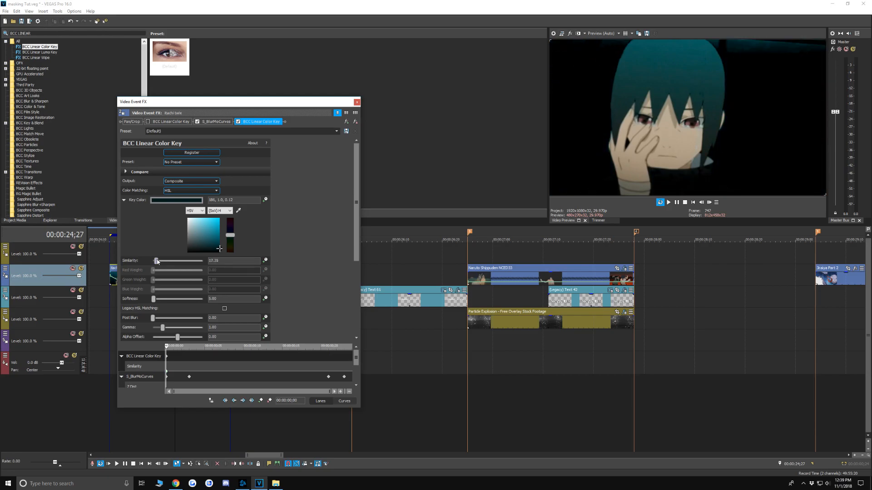
{"action": "left_click_drag", "start_coordinate": [157, 261], "coordinate": [155, 260]}
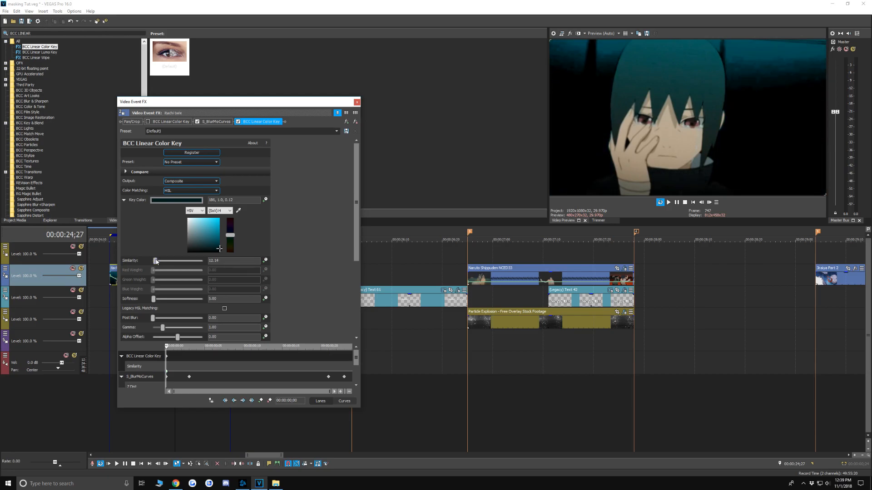
{"action": "left_click_drag", "start_coordinate": [155, 261], "coordinate": [158, 261]}
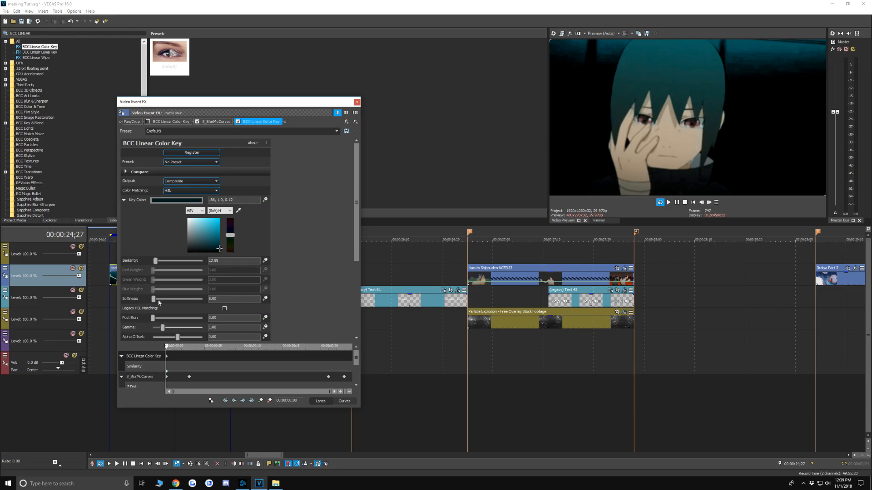
{"action": "mouse_move", "coordinate": [153, 317]}
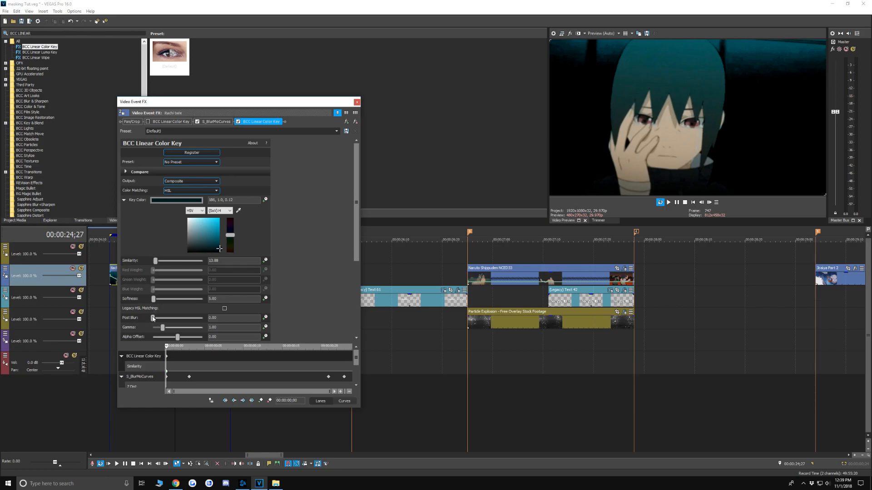
Sweep the second key's post blur between minimum and maximum, settling near 27.89.
{"action": "left_click_drag", "start_coordinate": [152, 318], "coordinate": [172, 318]}
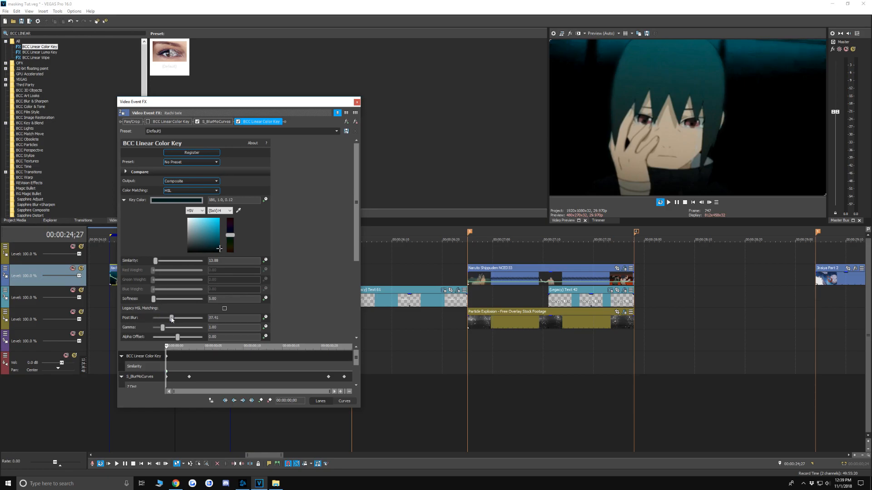
{"action": "left_click_drag", "start_coordinate": [172, 318], "coordinate": [153, 318]}
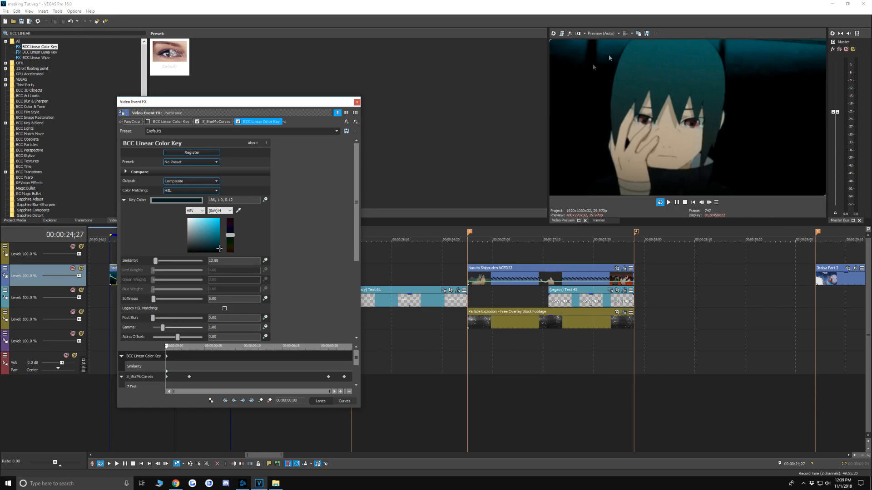
{"action": "left_click_drag", "start_coordinate": [153, 317], "coordinate": [157, 317]}
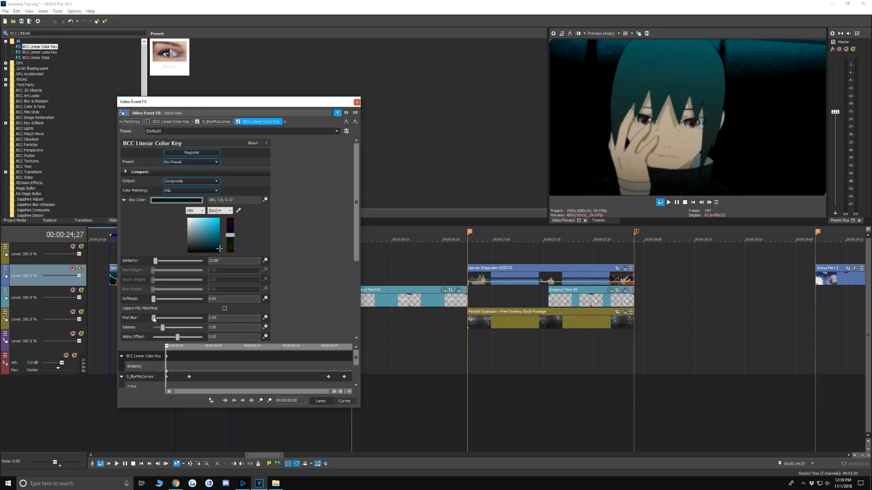
{"action": "left_click_drag", "start_coordinate": [155, 318], "coordinate": [182, 318]}
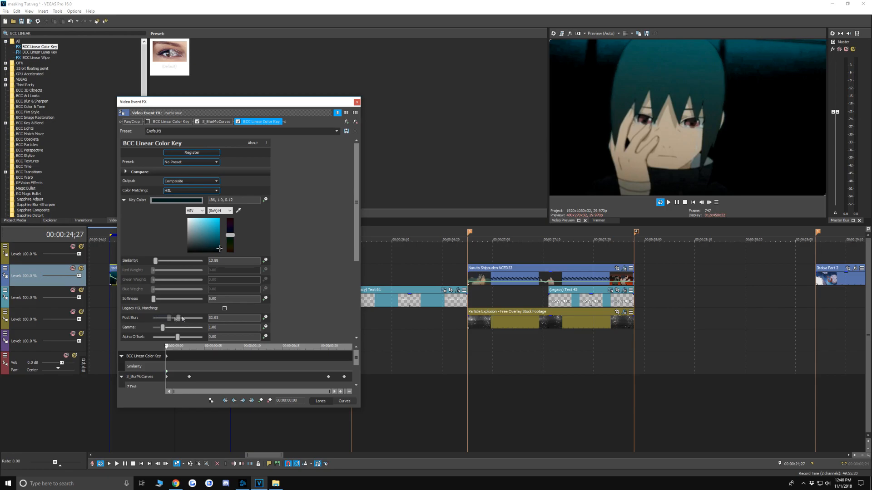
{"action": "left_click_drag", "start_coordinate": [182, 318], "coordinate": [199, 318]}
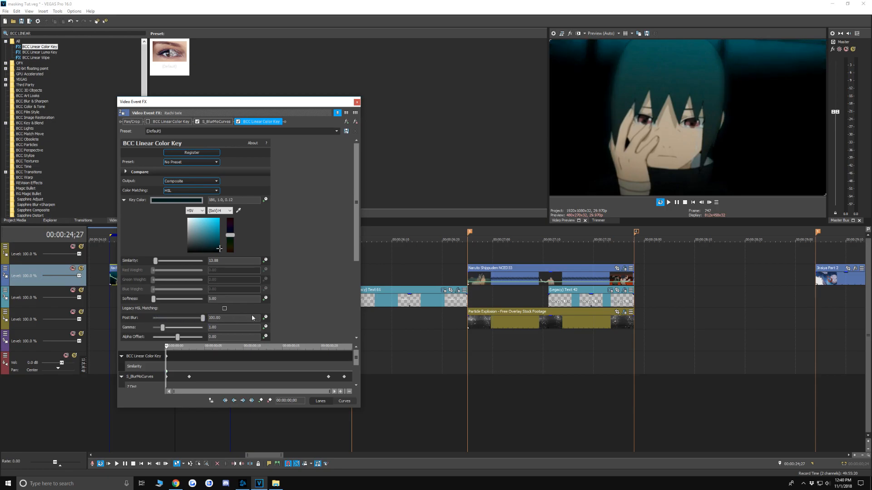
{"action": "left_click_drag", "start_coordinate": [196, 318], "coordinate": [157, 318]}
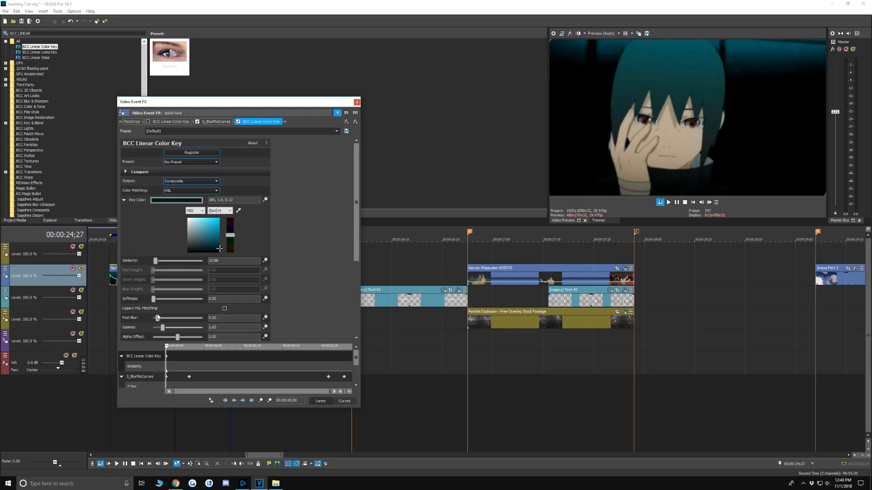
{"action": "left_click_drag", "start_coordinate": [157, 318], "coordinate": [167, 318]}
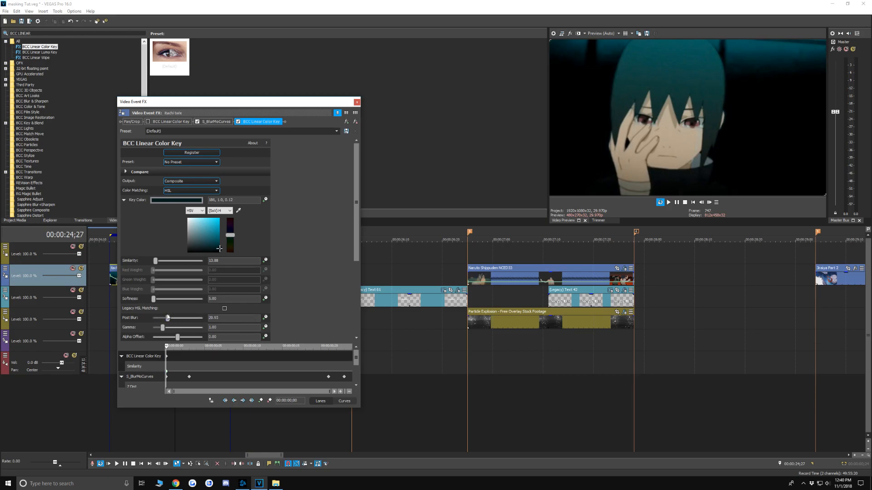
{"action": "left_click_drag", "start_coordinate": [167, 317], "coordinate": [166, 318]}
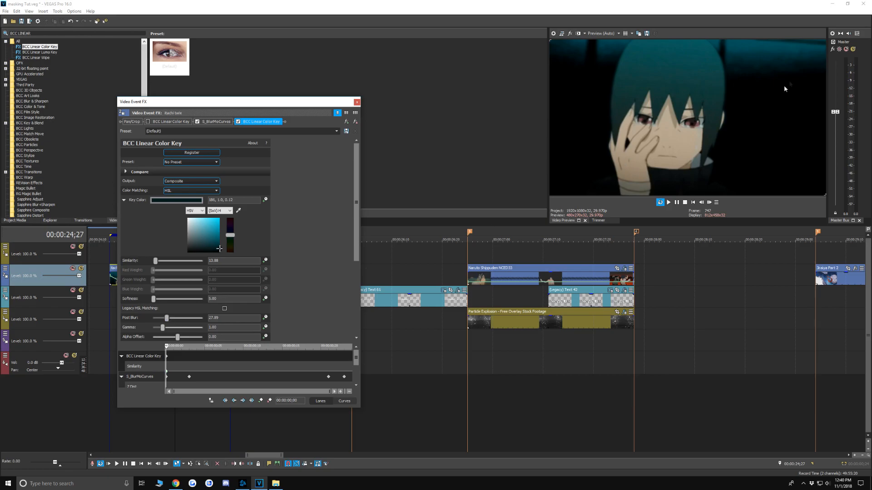
{"action": "mouse_move", "coordinate": [613, 77]}
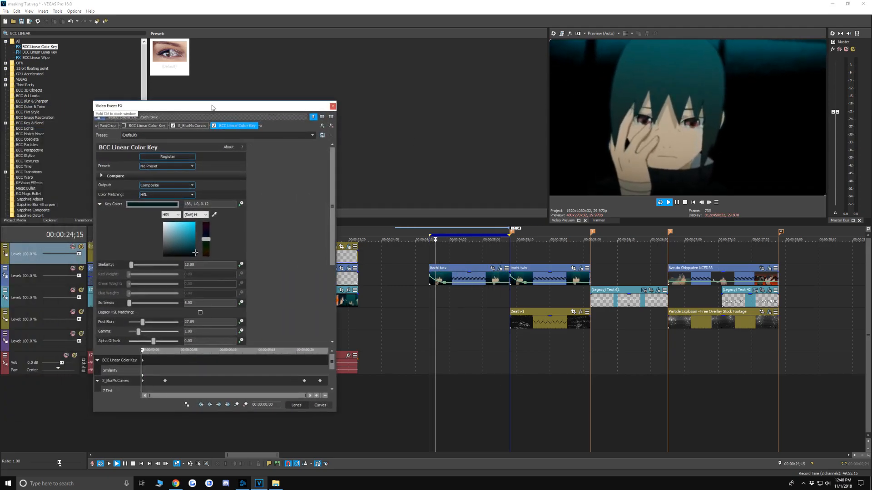
Add a third default BCC Linear Color Key to the clip's effect chain.
{"action": "left_click", "coordinate": [668, 202]}
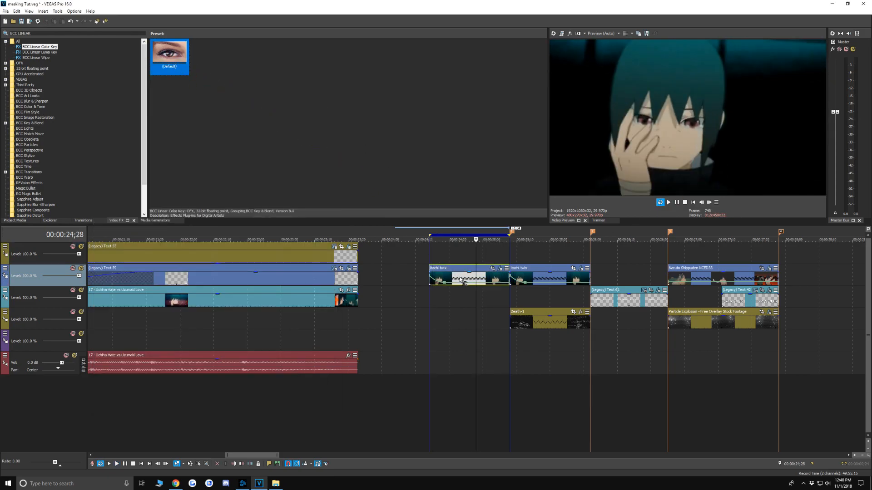
{"action": "double_click", "coordinate": [464, 278]}
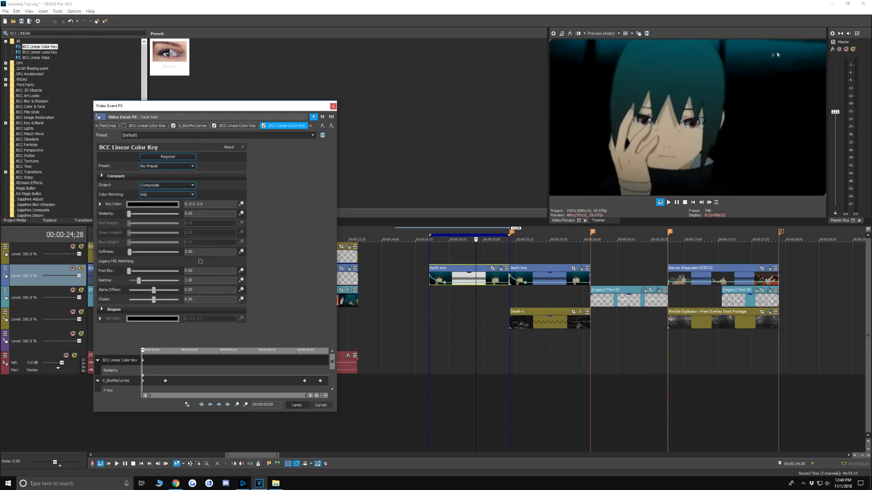
Key the third effect to the dark teal background with similarity 10 and post blur about 37.
{"action": "left_click", "coordinate": [96, 205]}
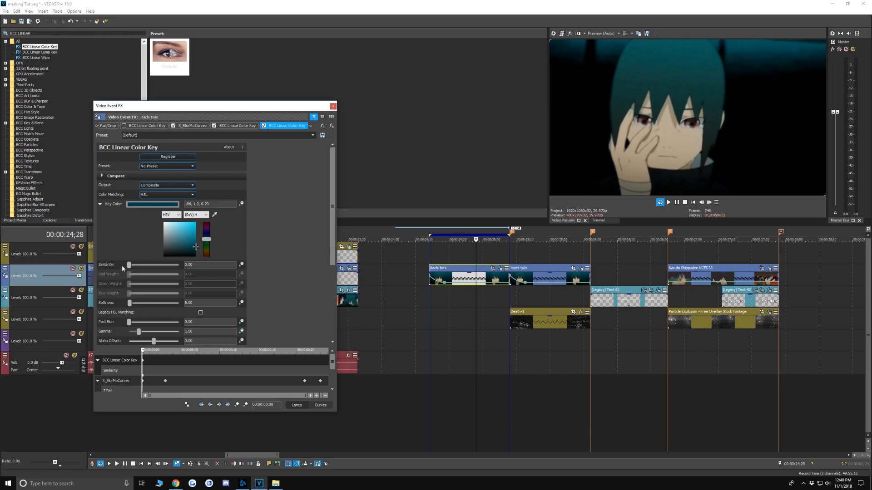
{"action": "left_click_drag", "start_coordinate": [129, 265], "coordinate": [132, 265]}
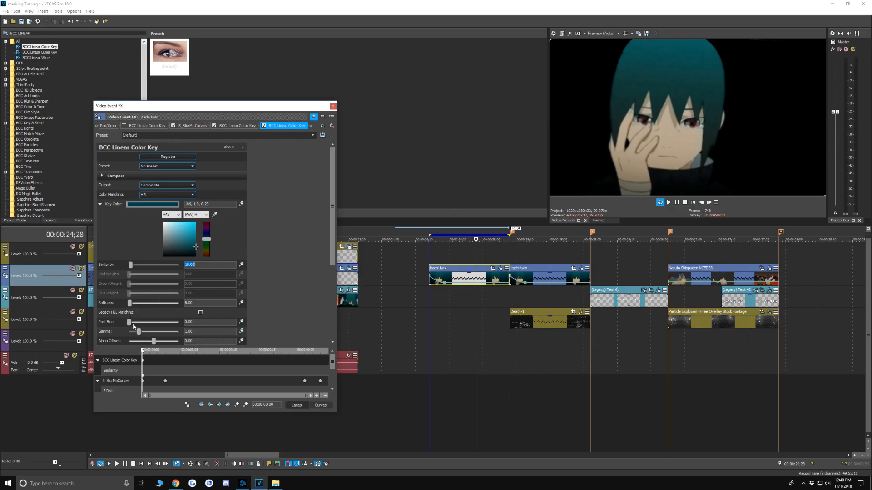
{"action": "left_click_drag", "start_coordinate": [129, 321], "coordinate": [147, 322]}
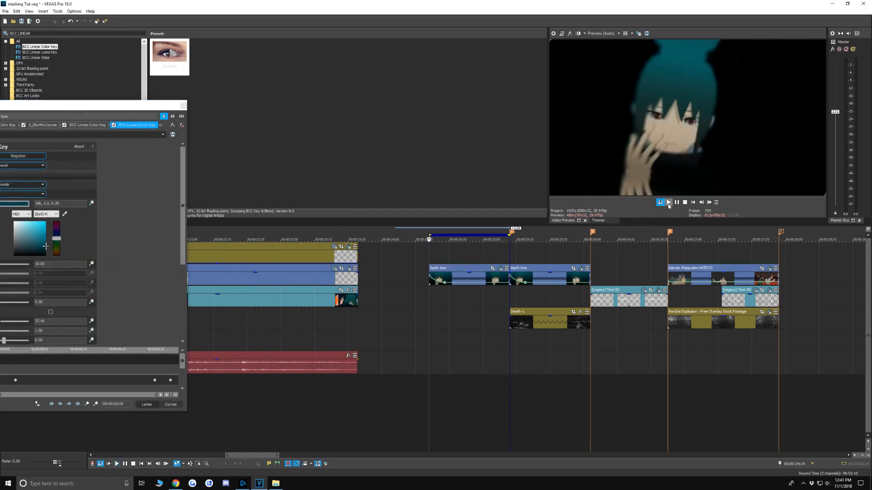
Review the keyed clip, then select the Naruto Shippuden clip's time range on the ruler.
{"action": "left_click", "coordinate": [668, 203]}
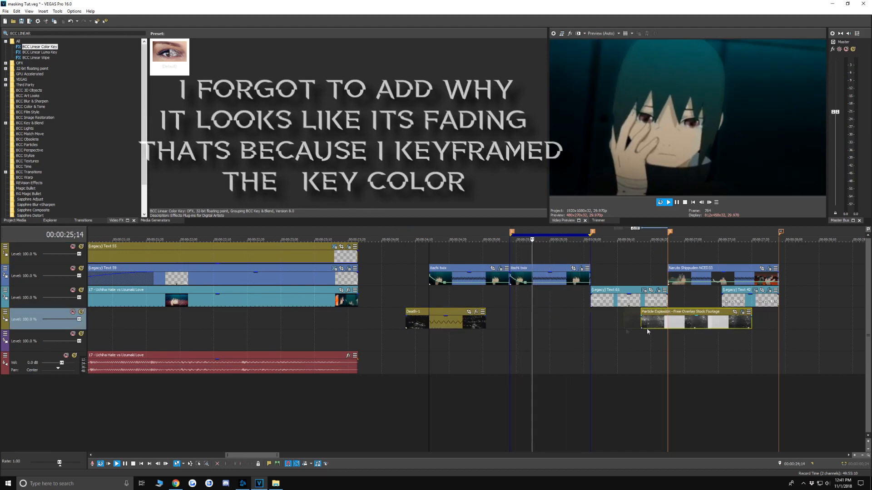
{"action": "left_click_drag", "start_coordinate": [694, 319], "coordinate": [562, 320]}
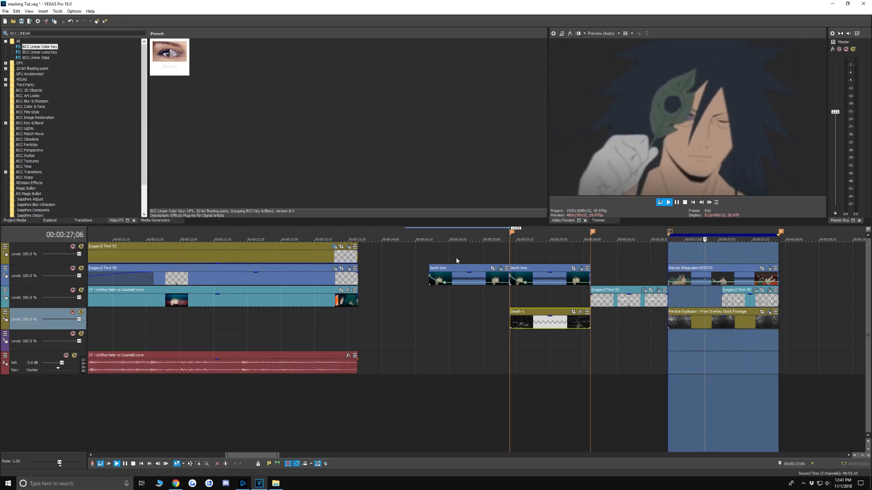
{"action": "left_click", "coordinate": [677, 201]}
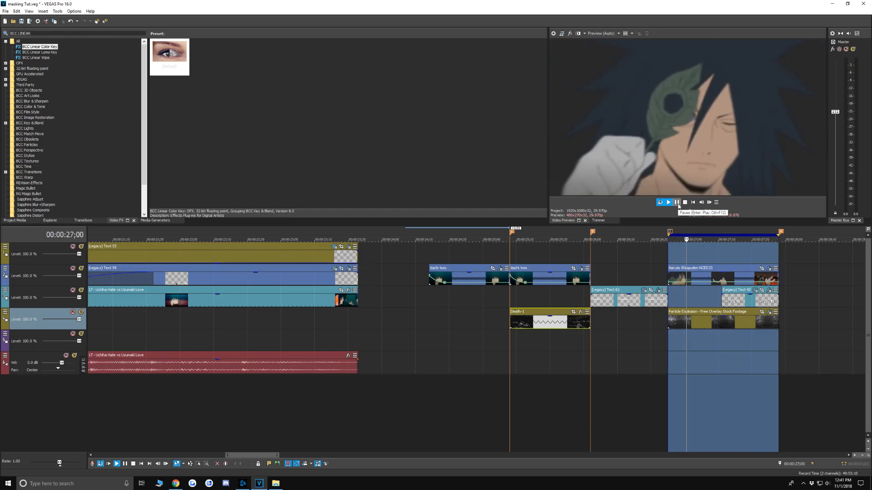
{"action": "left_click", "coordinate": [676, 201]}
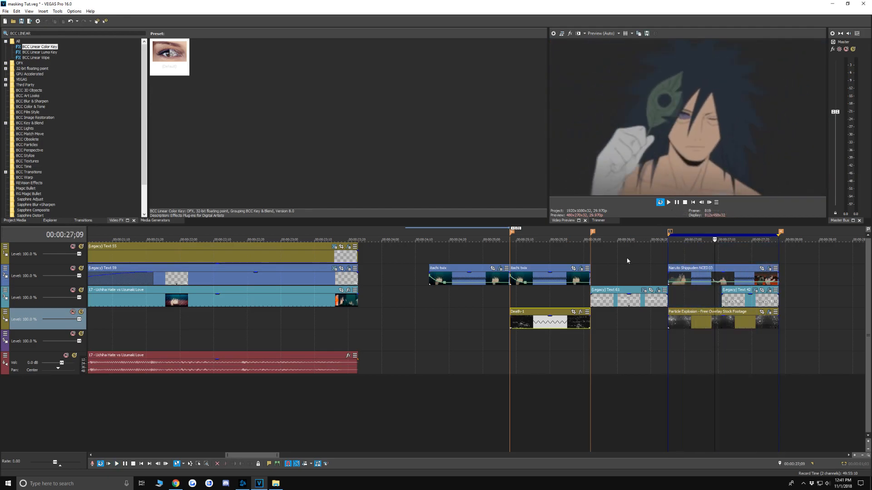
{"action": "mouse_move", "coordinate": [521, 253]}
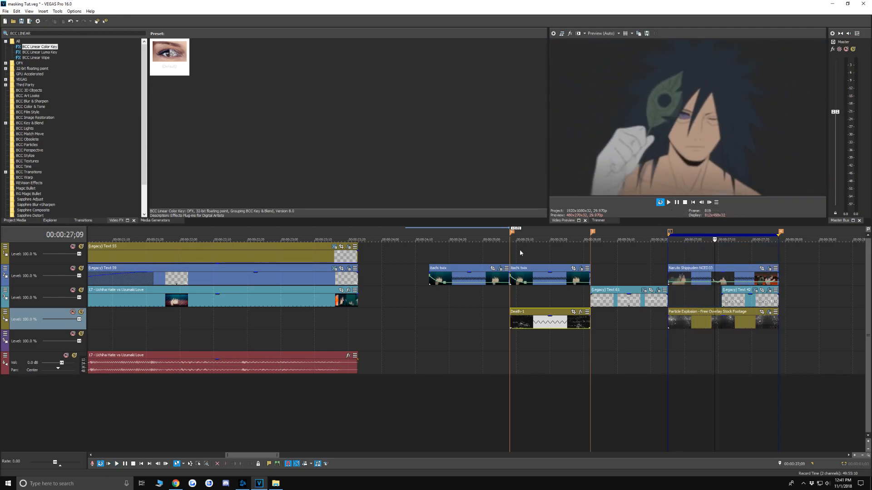